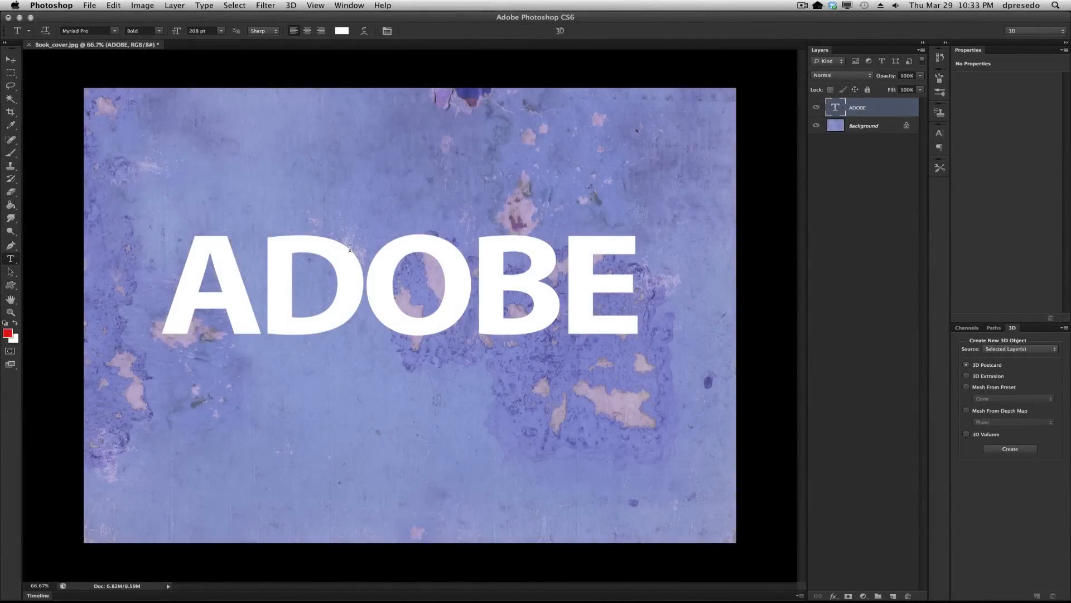
pyautogui.moveTo(321, 222)
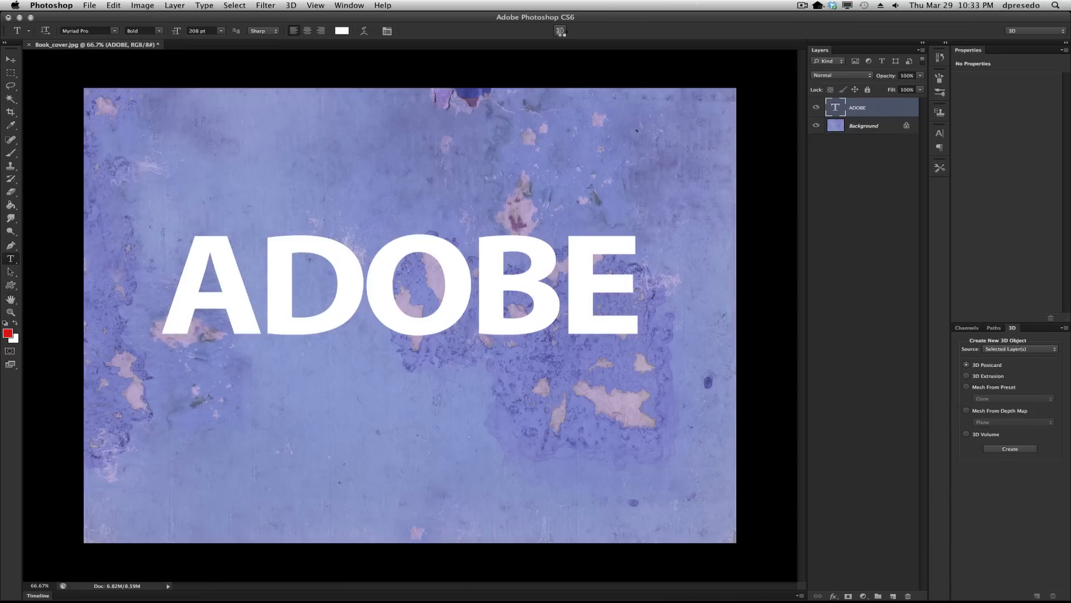
# Extrude the ADOBE text into 3D, orbit to an angled view, and select the ADOBE mesh.
pyautogui.click(1010, 448)
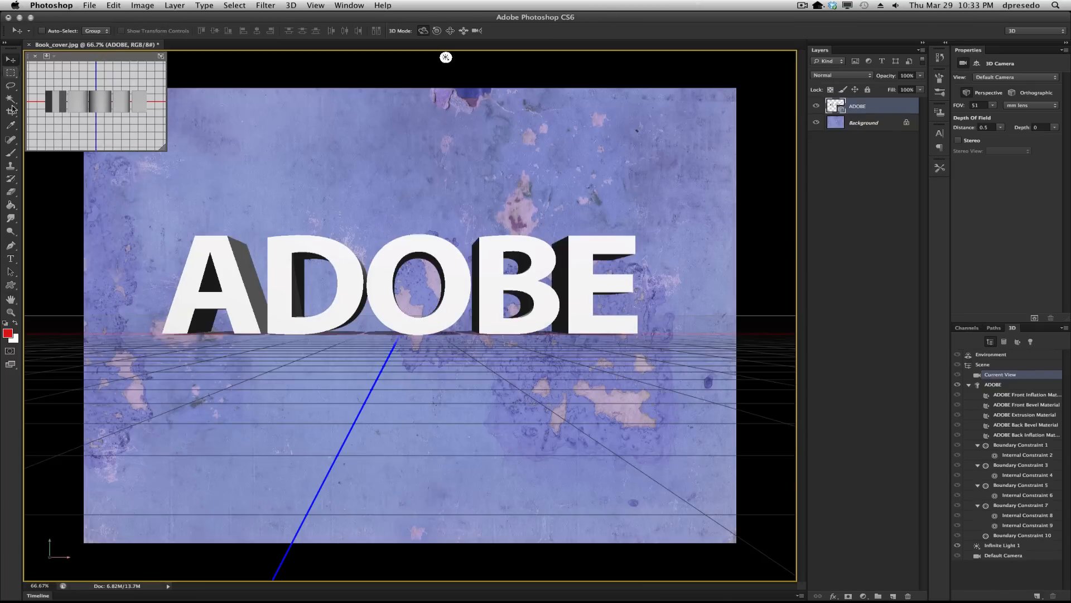
pyautogui.moveTo(10, 260)
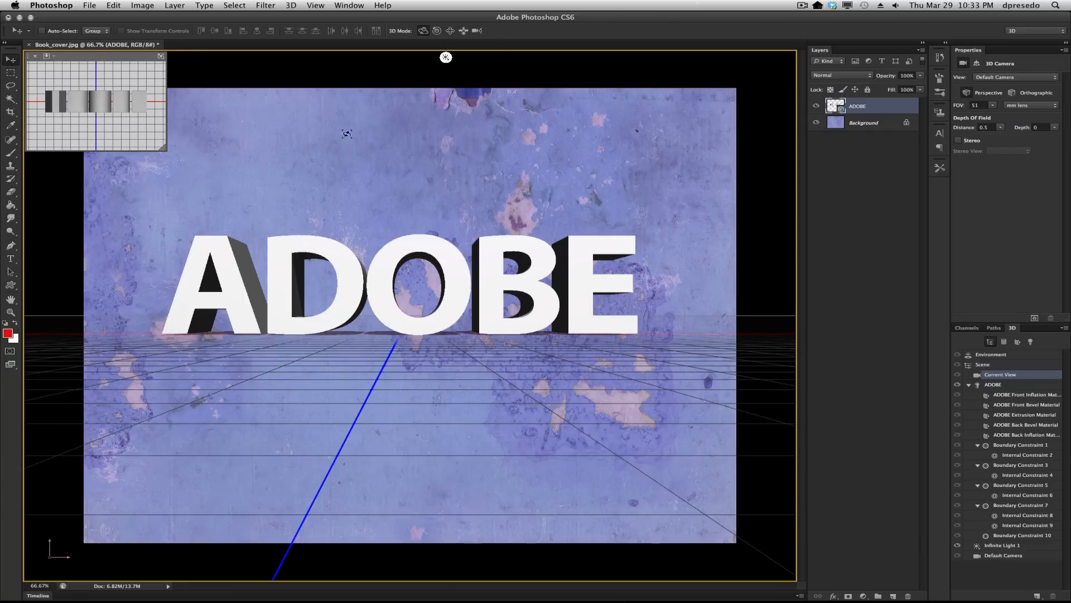
pyautogui.moveTo(446, 57); pyautogui.dragTo(497, 57)
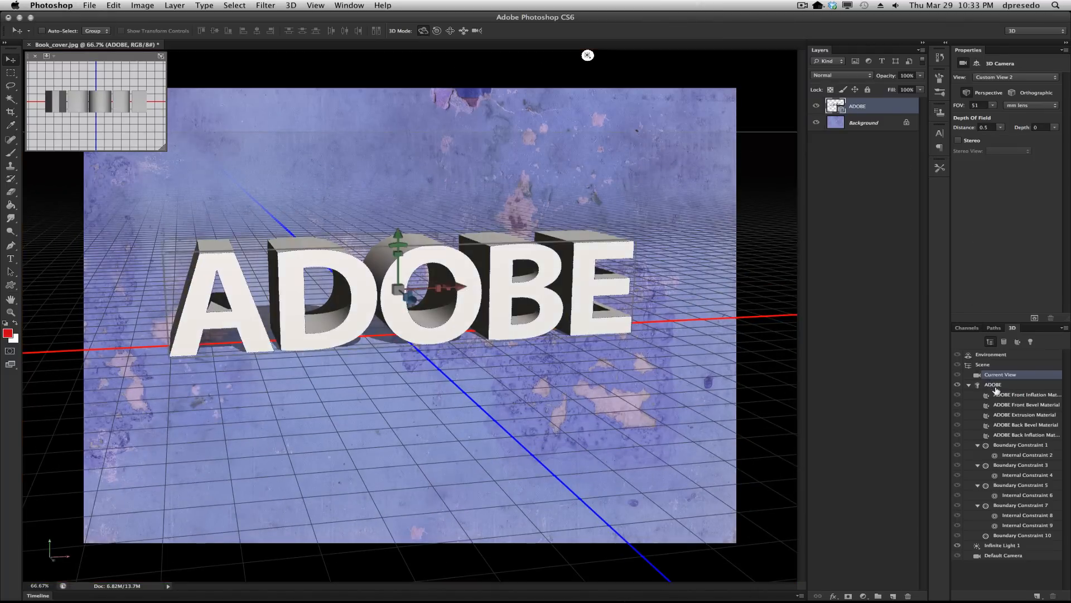
pyautogui.click(993, 384)
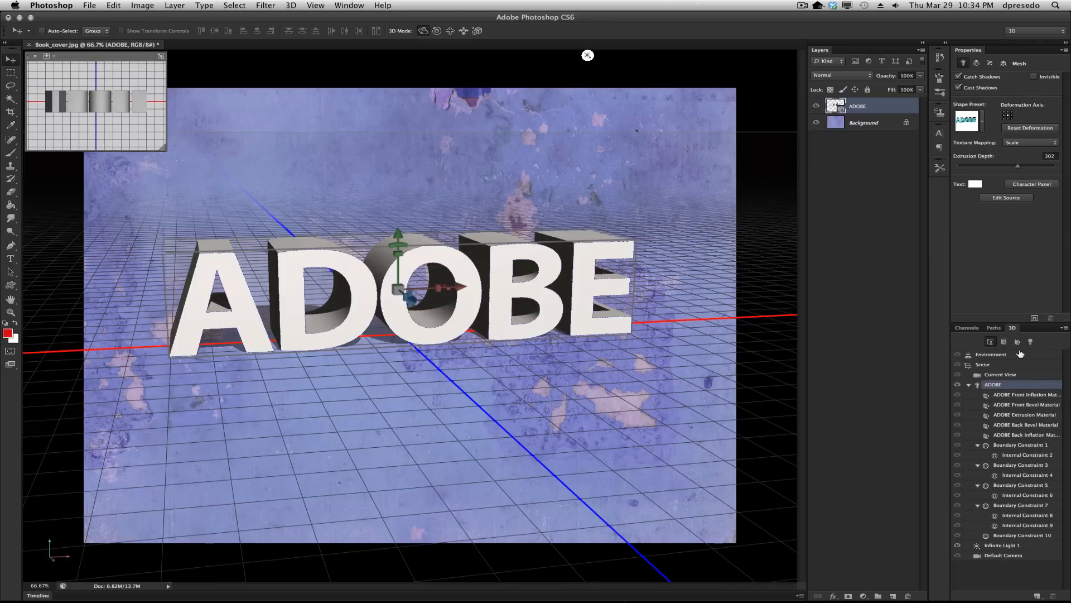
# Set the ADOBE letters' front cap Bevel Width to 46%.
pyautogui.click(1005, 62)
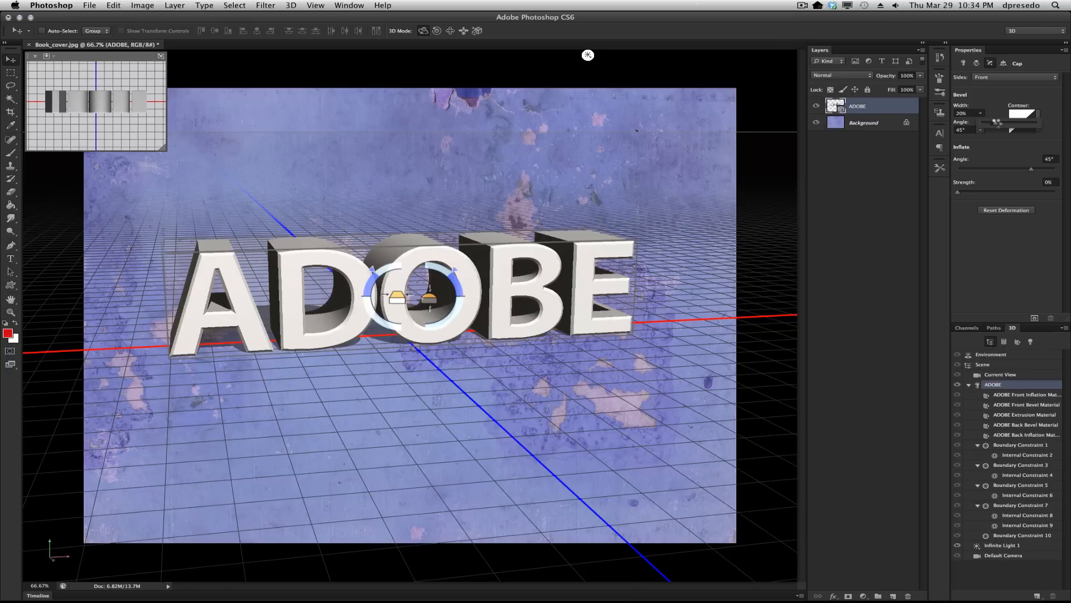
pyautogui.moveTo(960, 113); pyautogui.dragTo(1004, 113)
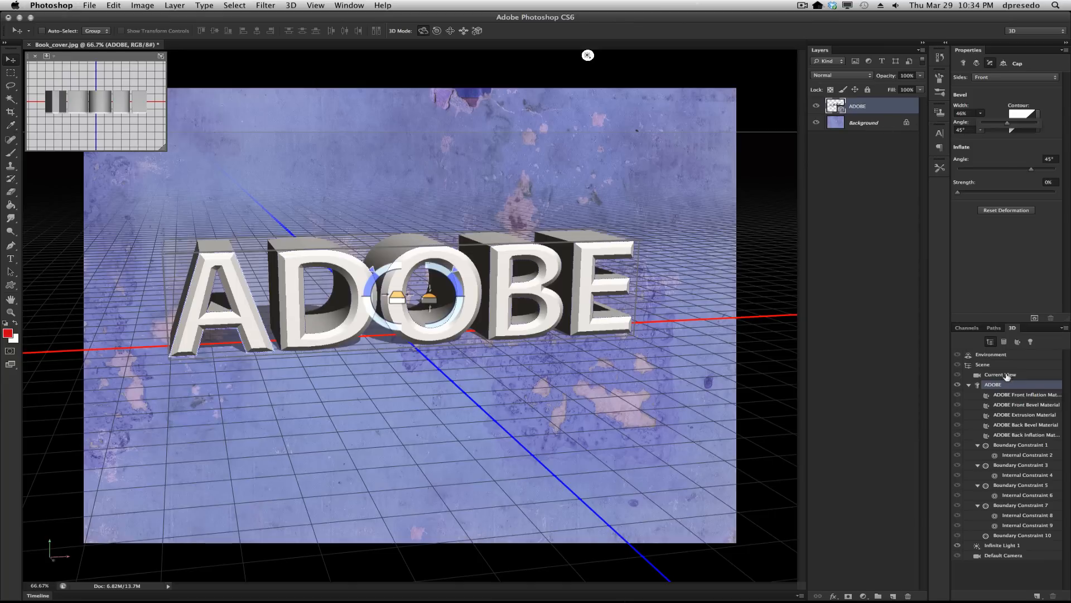
# Enable scene edge Lines with a 20° angle threshold.
pyautogui.click(982, 364)
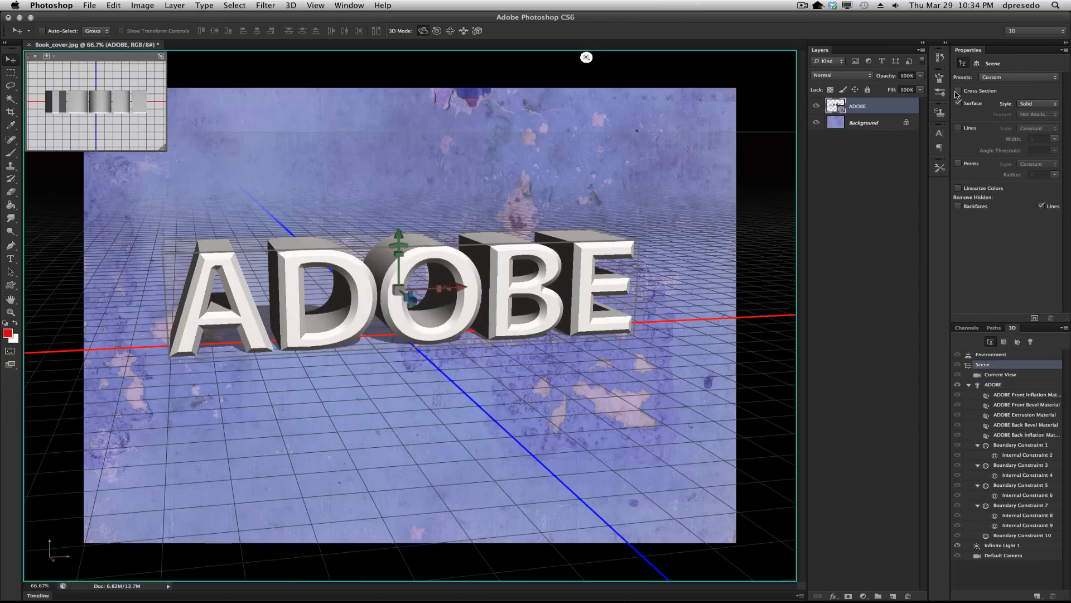
pyautogui.click(958, 128)
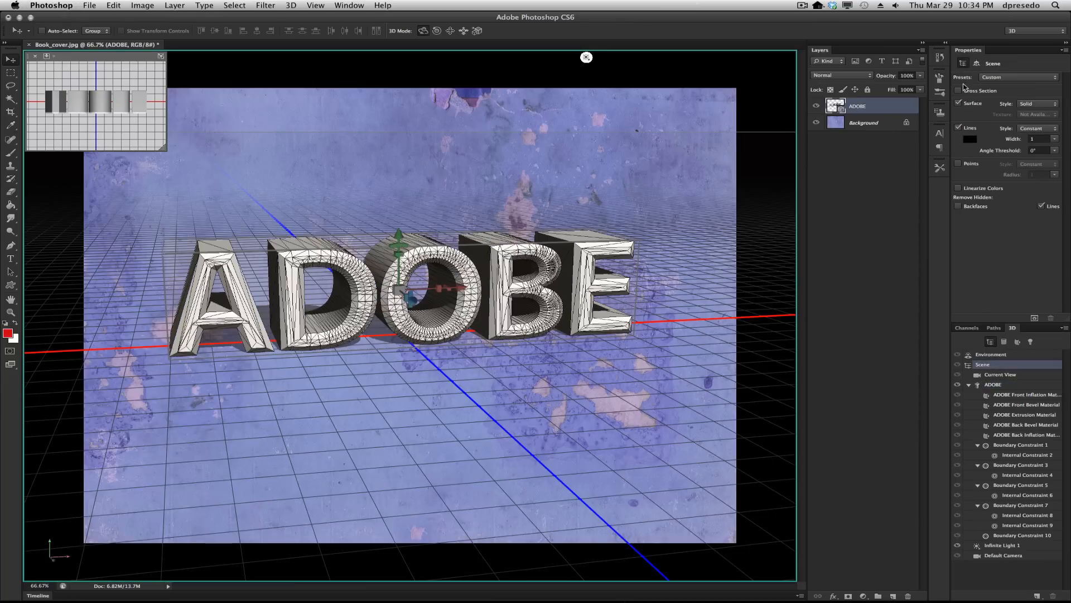
pyautogui.write('13')
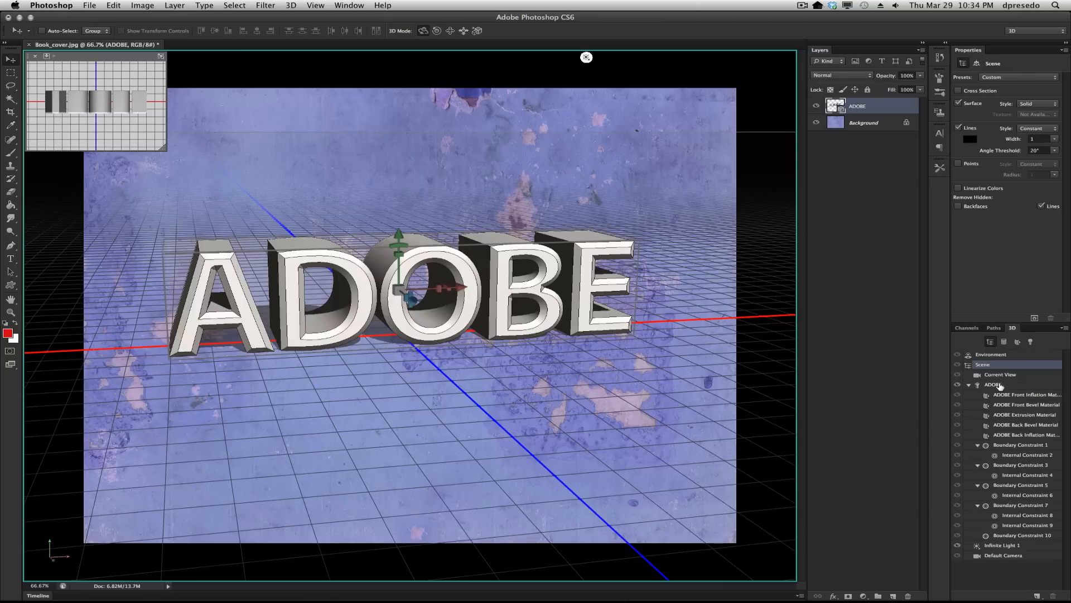
# Reselect the ADOBE mesh's front cap and slightly raise Inflate Strength.
pyautogui.click(993, 384)
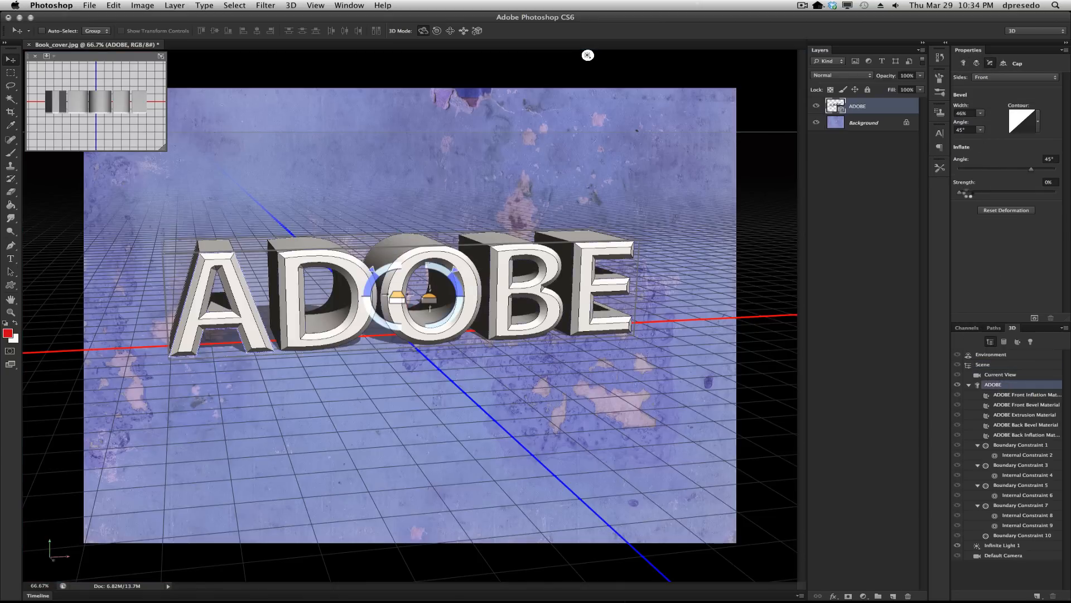
pyautogui.moveTo(959, 194); pyautogui.dragTo(973, 194)
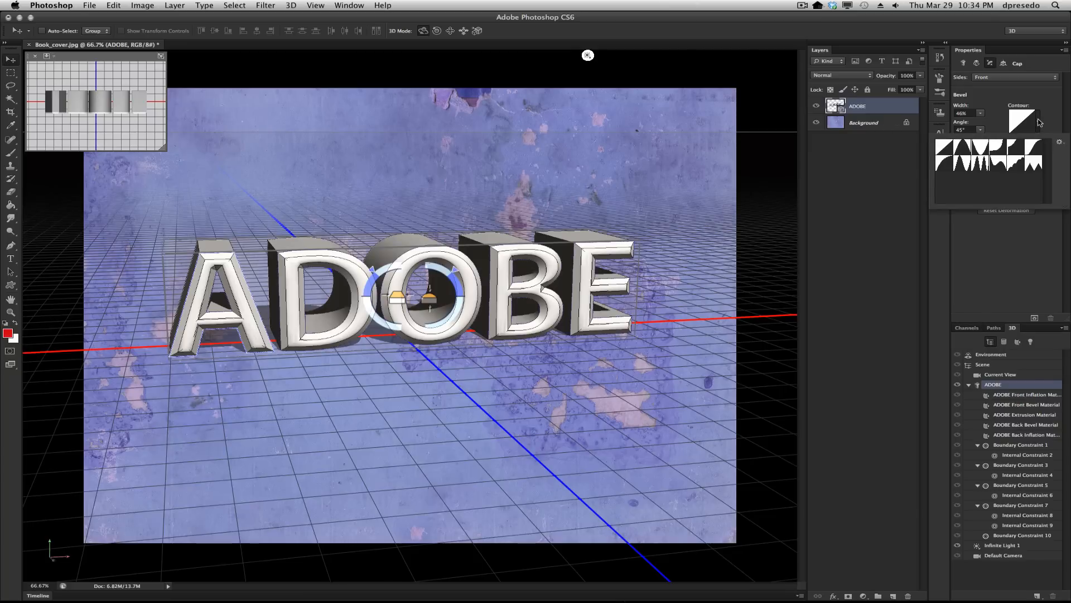
# Shape an S-curve in the Contour Editor for the front bevel and confirm it.
pyautogui.click(1018, 114)
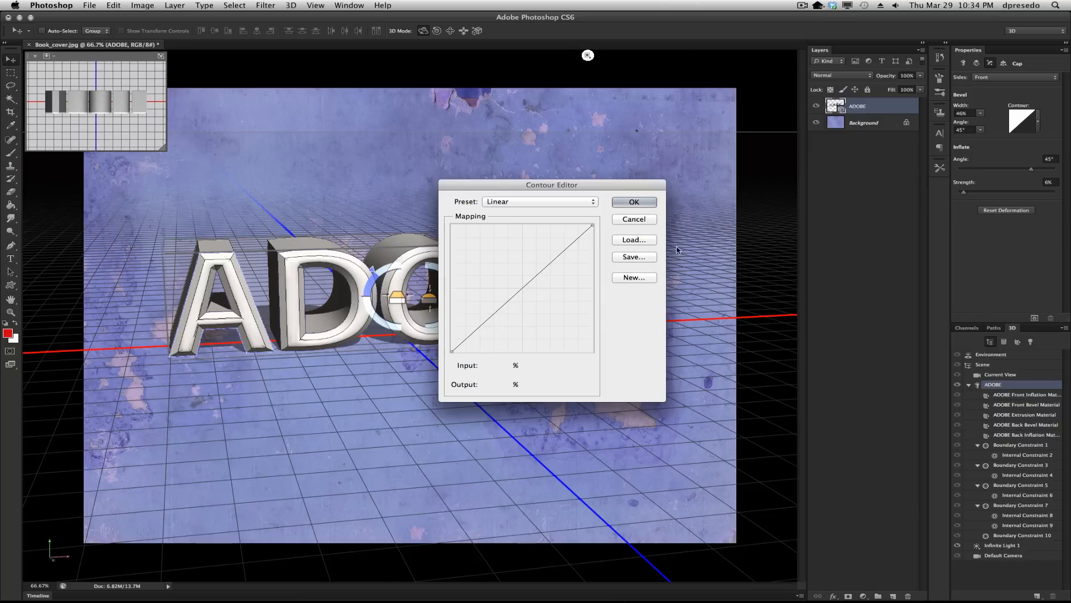
pyautogui.moveTo(551, 185); pyautogui.dragTo(732, 229)
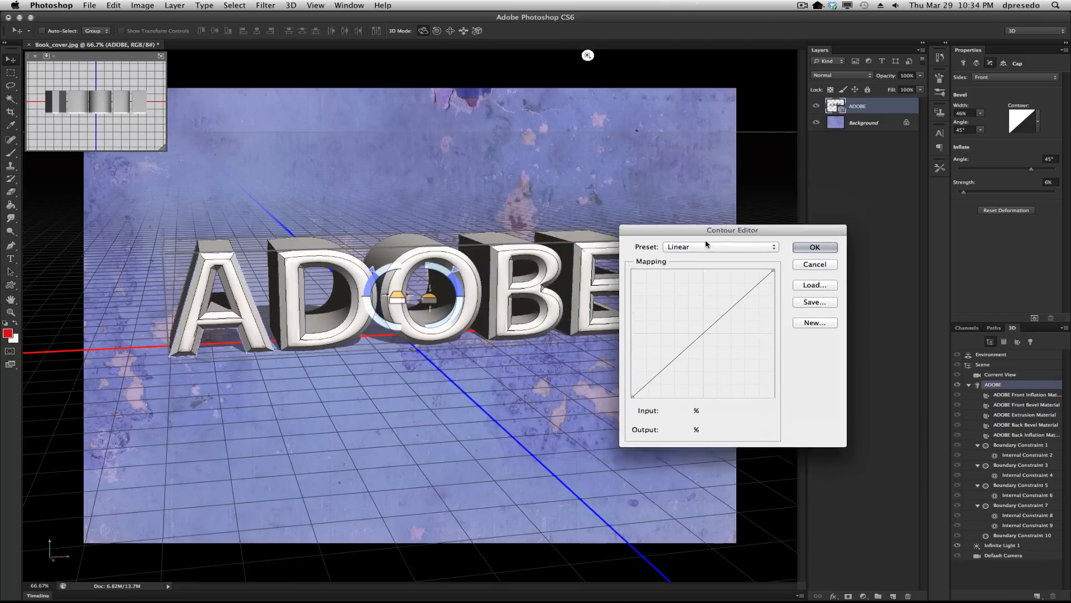
pyautogui.moveTo(733, 229); pyautogui.dragTo(772, 200)
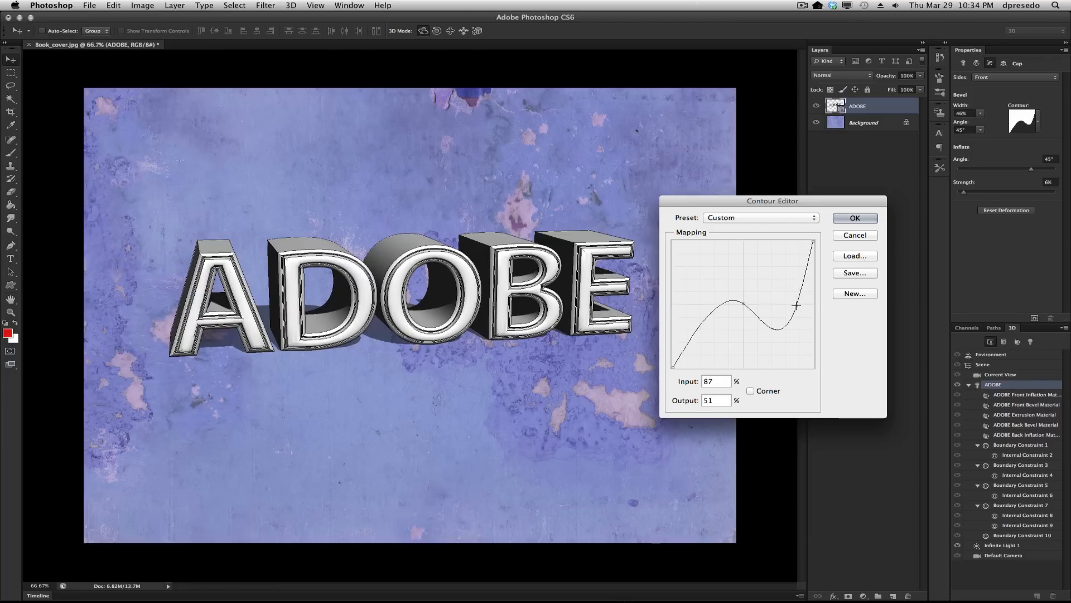
pyautogui.moveTo(795, 305); pyautogui.dragTo(779, 279)
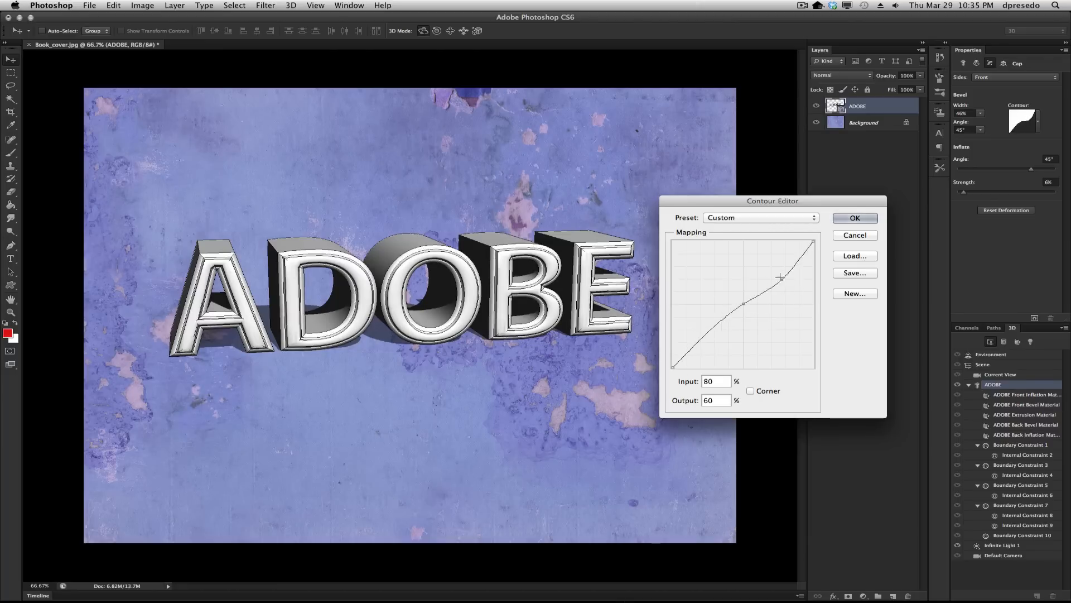
pyautogui.moveTo(780, 278); pyautogui.dragTo(798, 299)
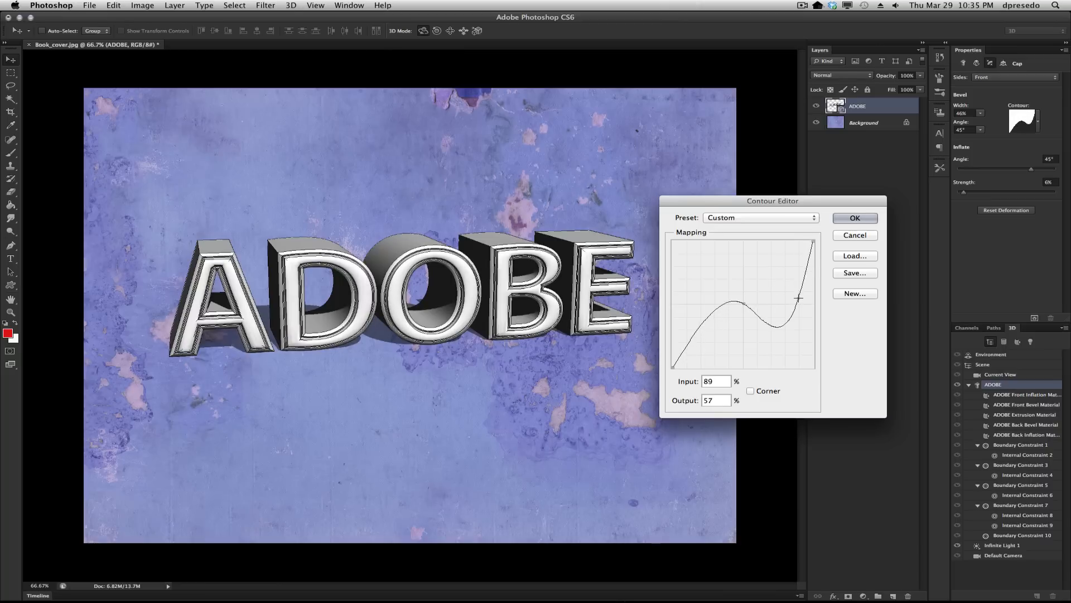
pyautogui.moveTo(798, 299); pyautogui.dragTo(791, 286)
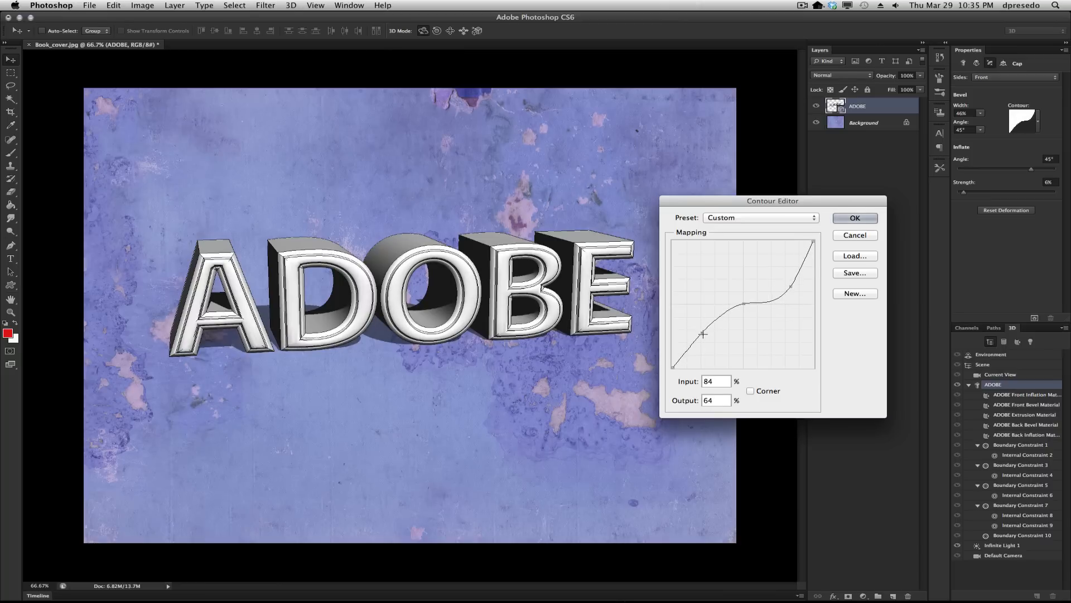
pyautogui.moveTo(703, 334); pyautogui.dragTo(717, 348)
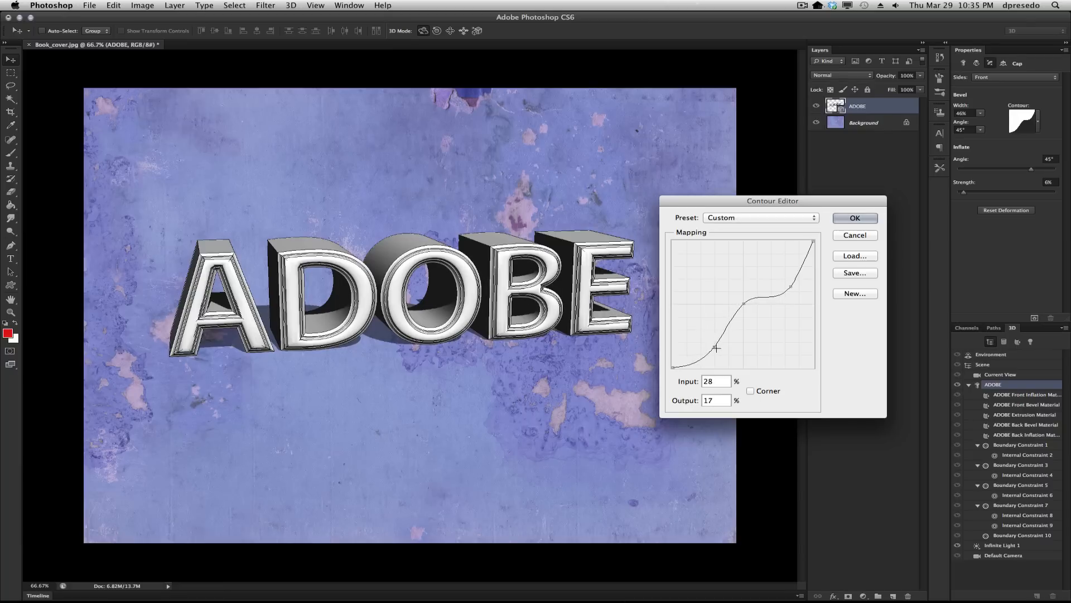
pyautogui.moveTo(716, 348); pyautogui.dragTo(699, 326)
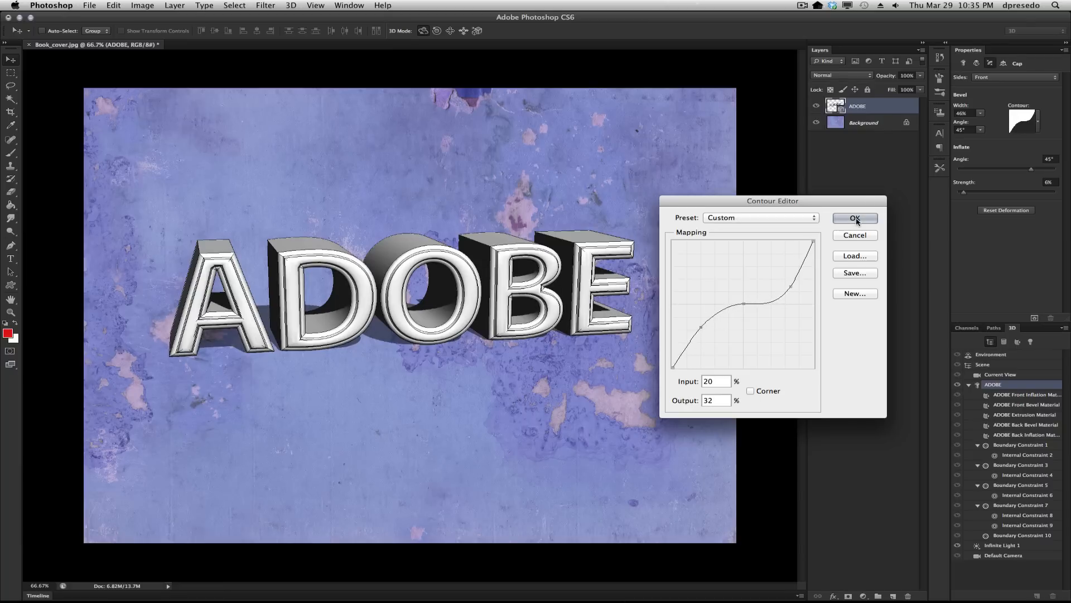
pyautogui.click(856, 218)
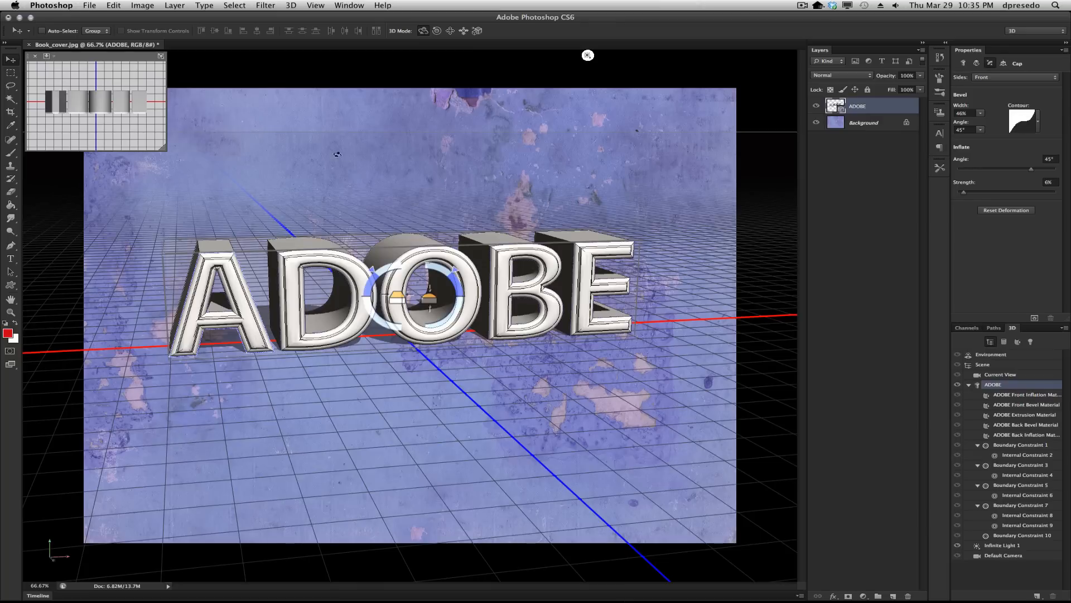